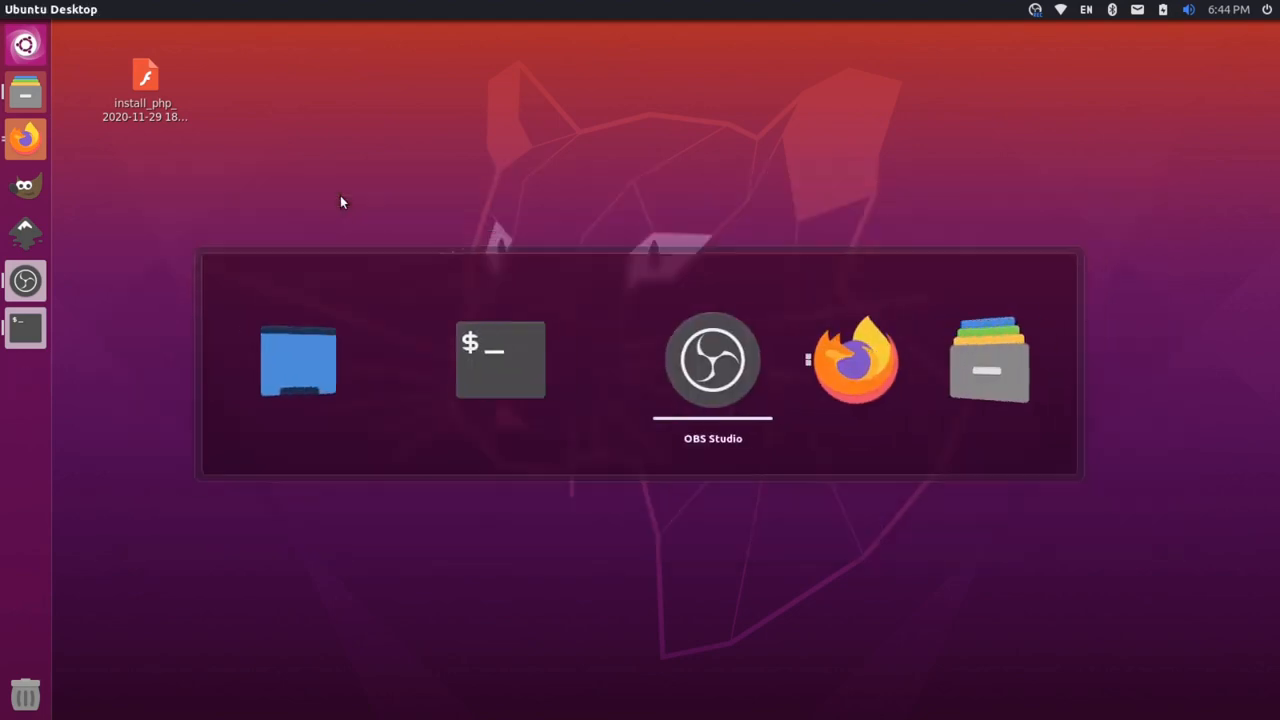
Step: Show the Composer 2 guide's Download and Install Composer section in Firefox
left_click(856, 360)
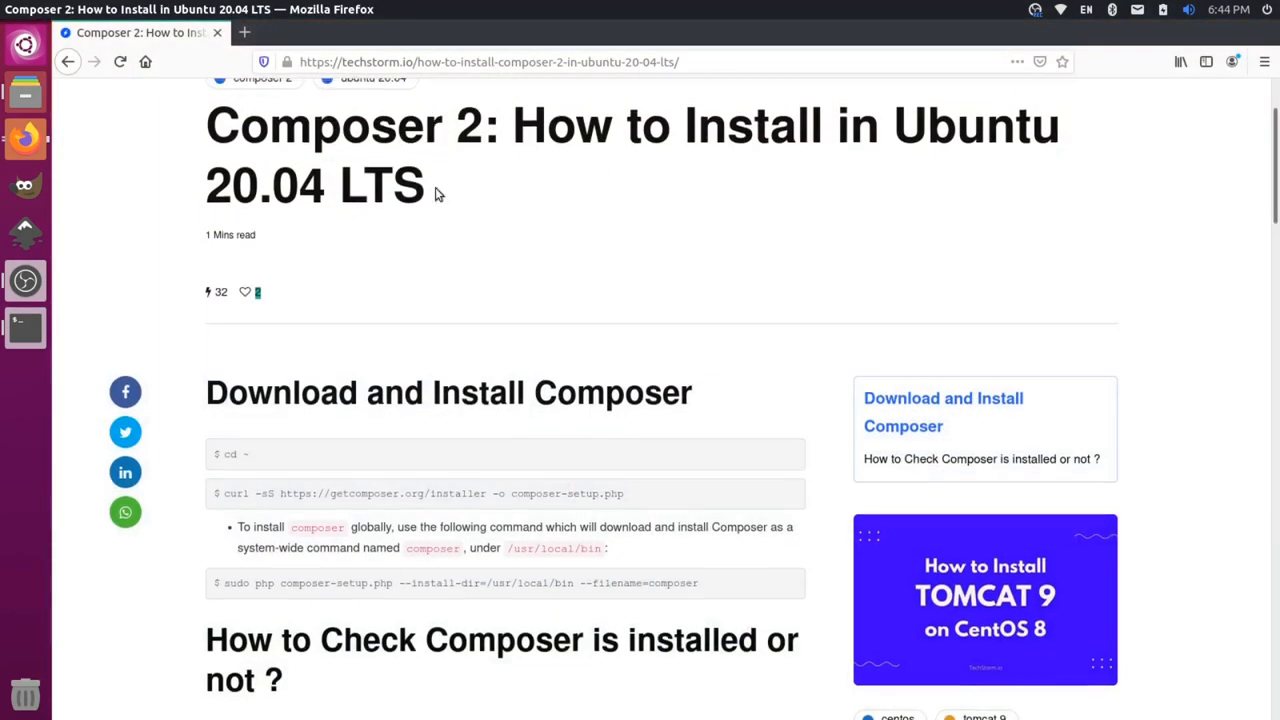
left_click(488, 60)
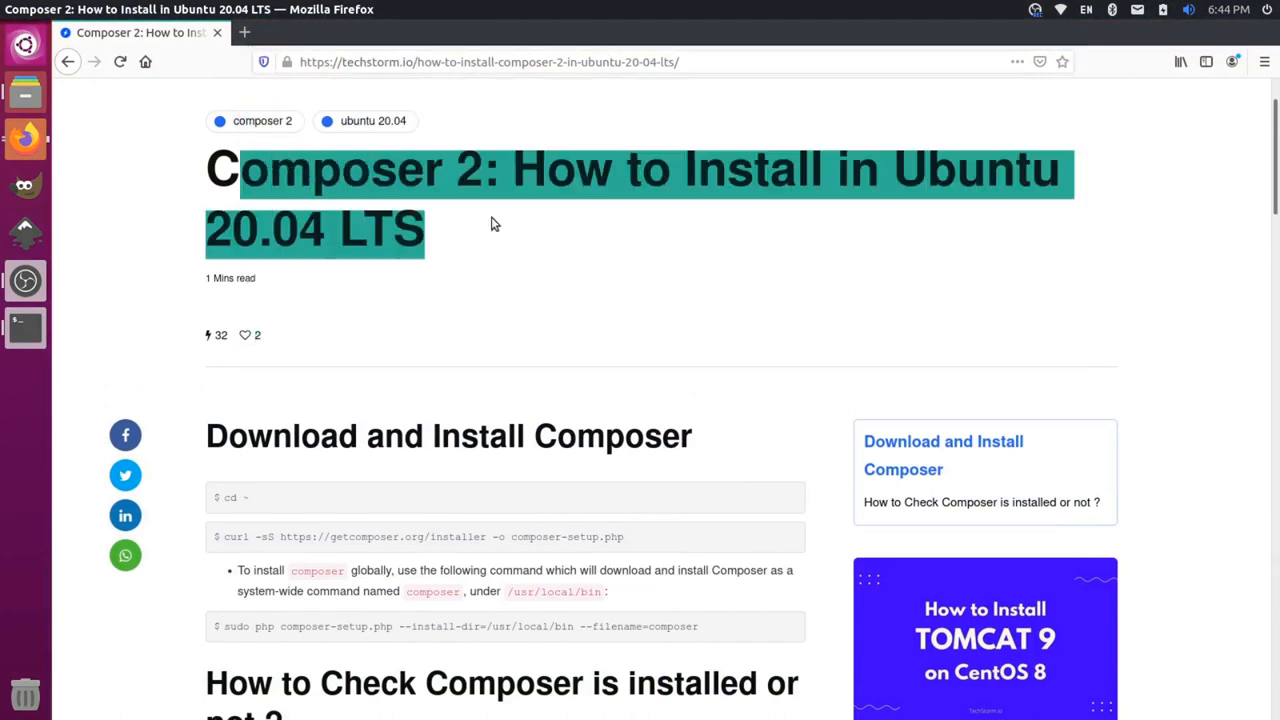
scroll("down", 3)
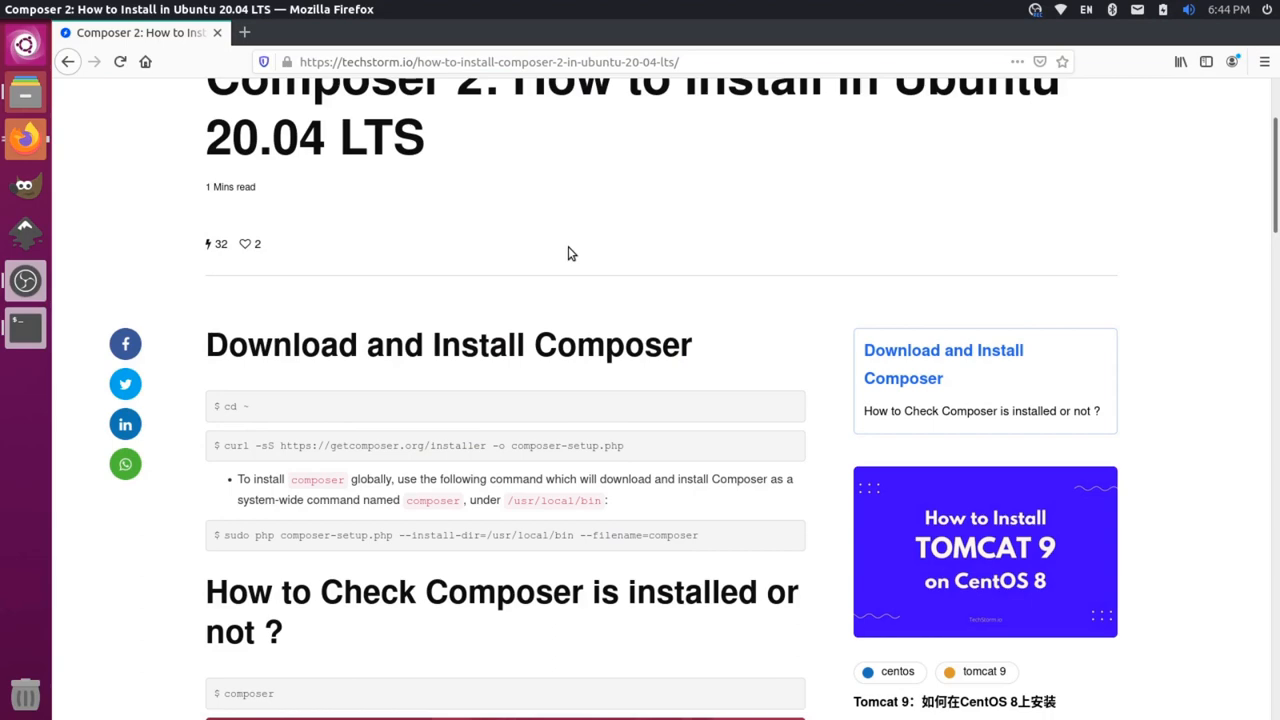
mouse_move(84, 336)
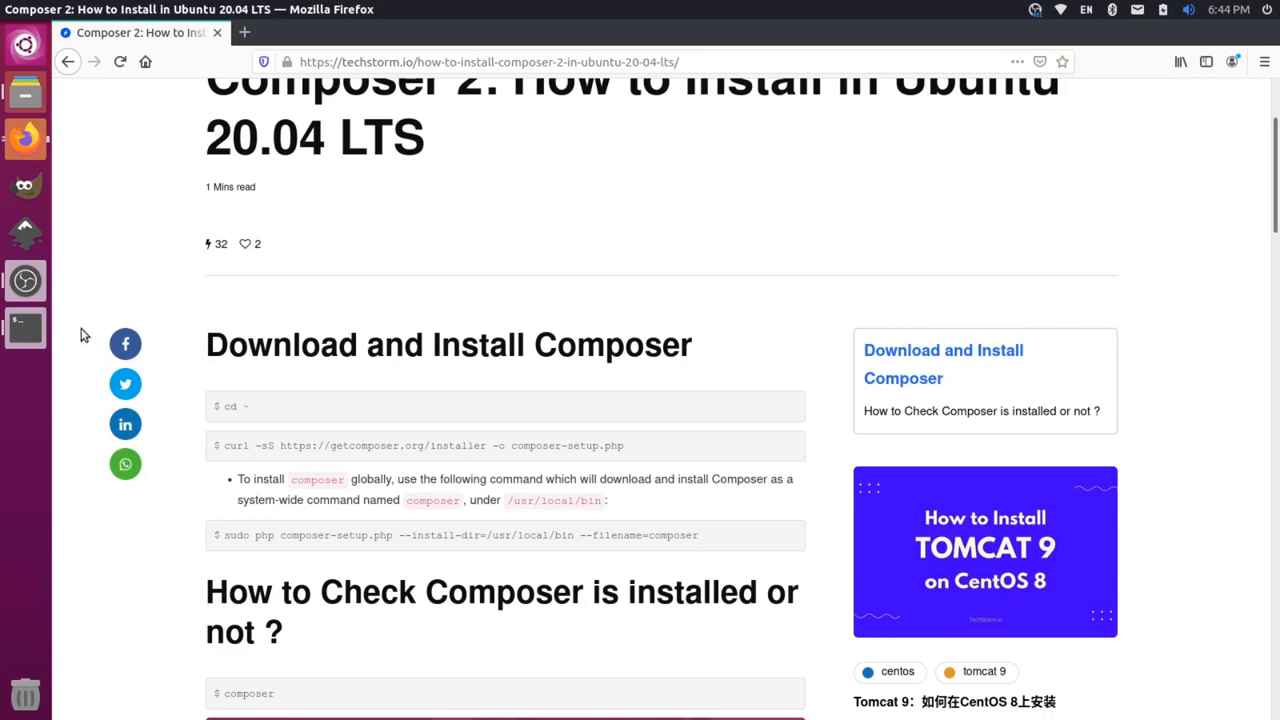
Step: Run php -v in Terminal to confirm PHP 8.0.0 is installed
left_click(24, 328)
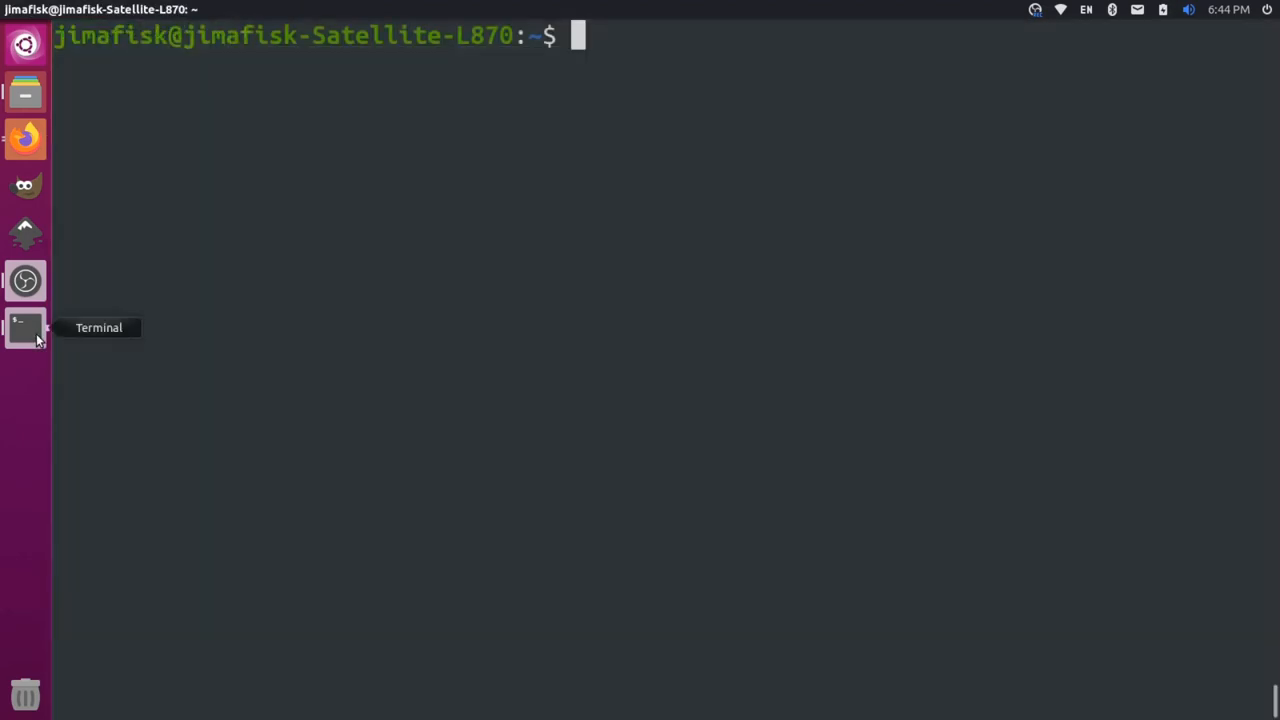
type("php")
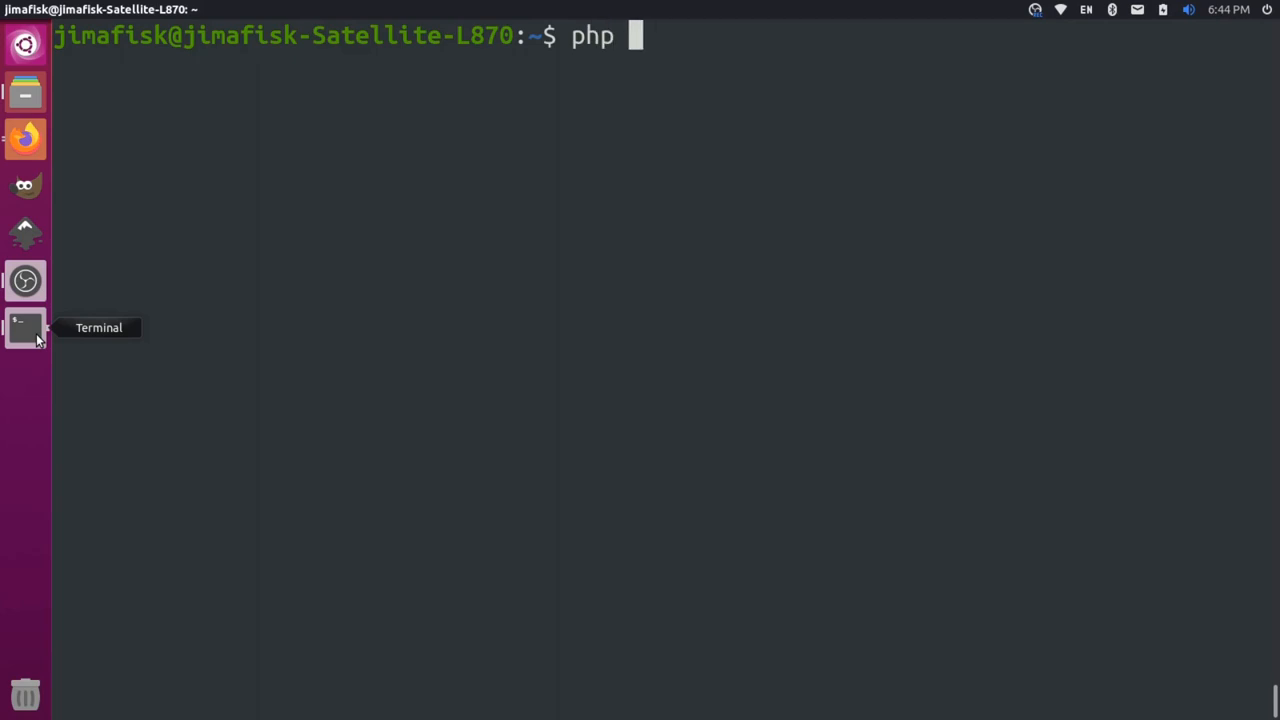
key("Return")
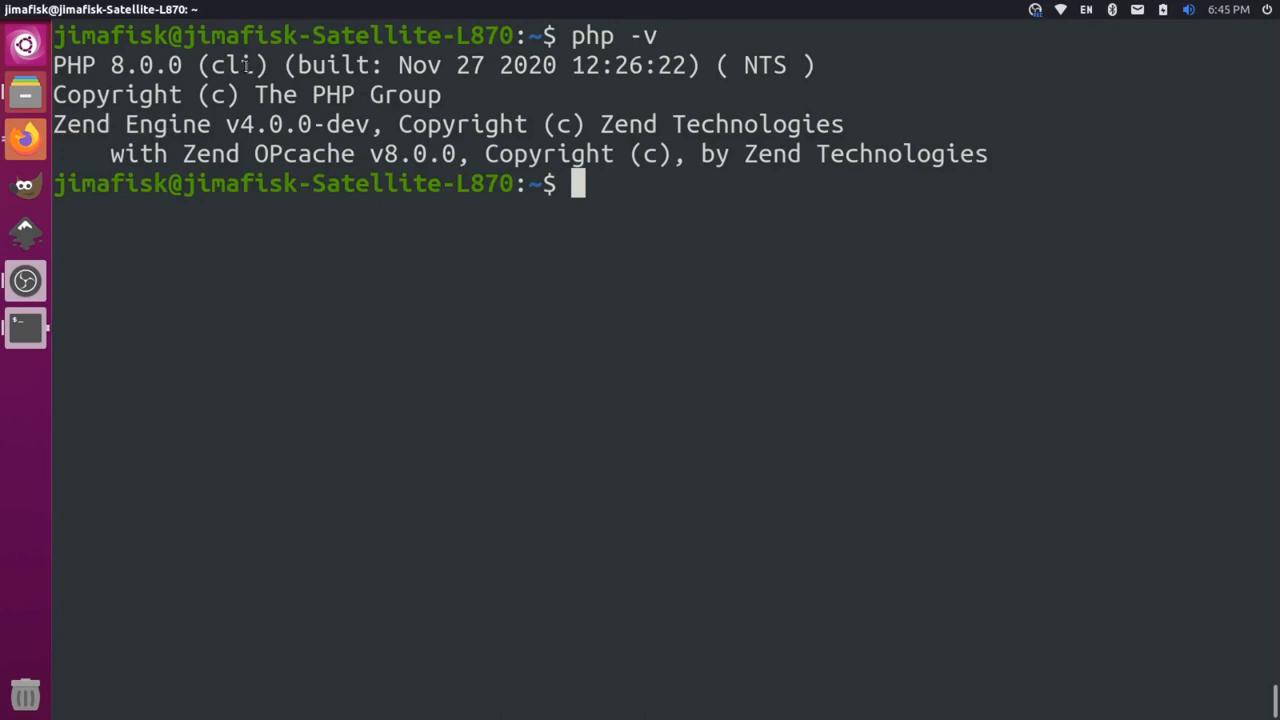
double_click(140, 64)
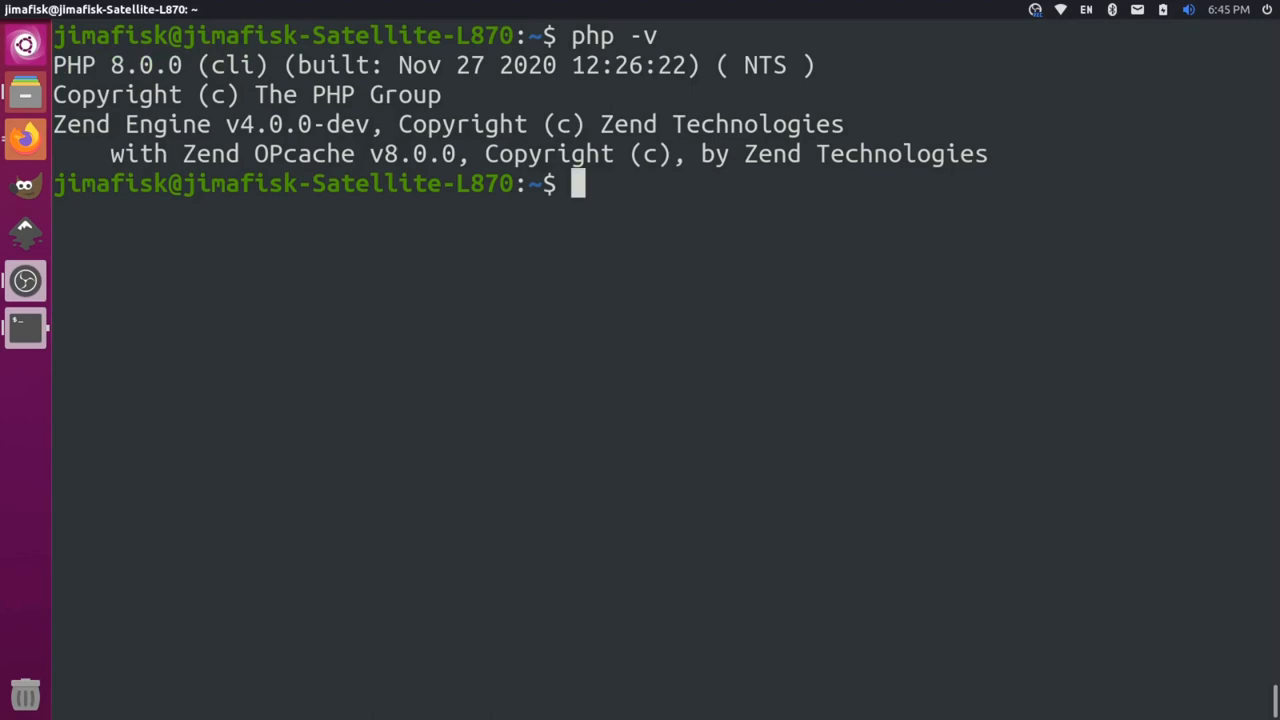
Step: Run unzip to confirm it is available, draft sudo apt install unzip, then clear the screen
type("unzi")
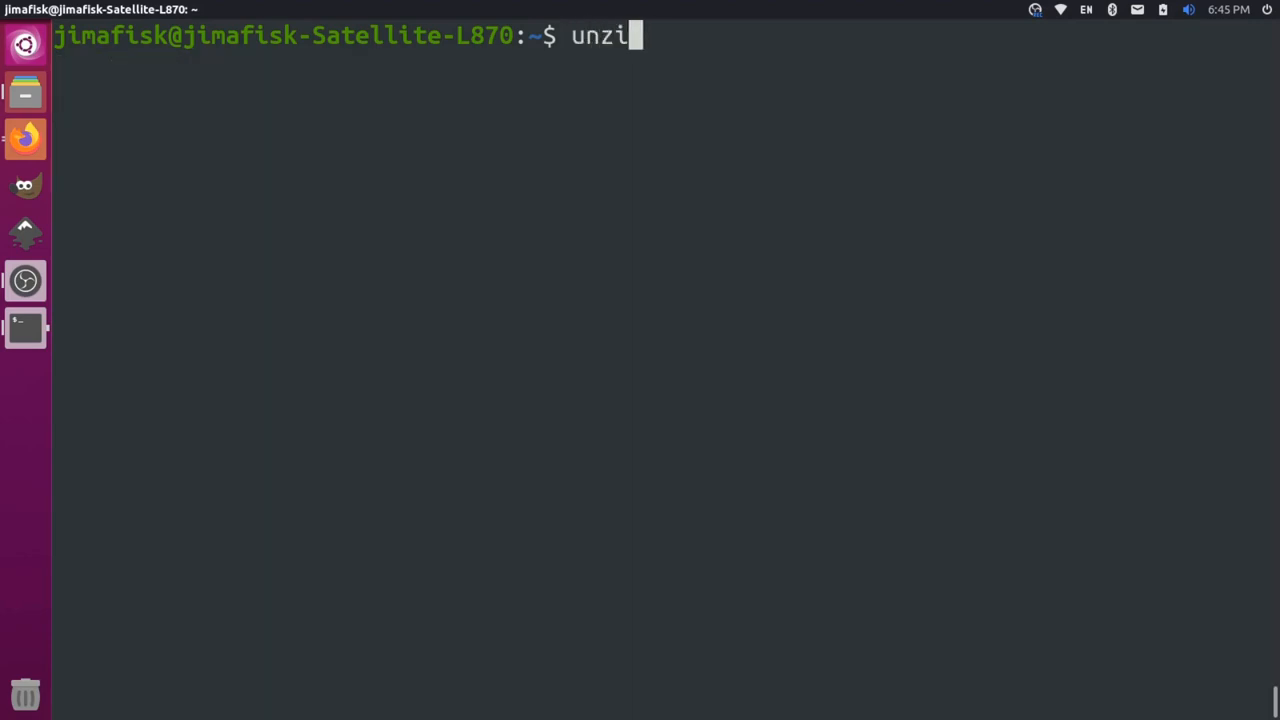
key("Return")
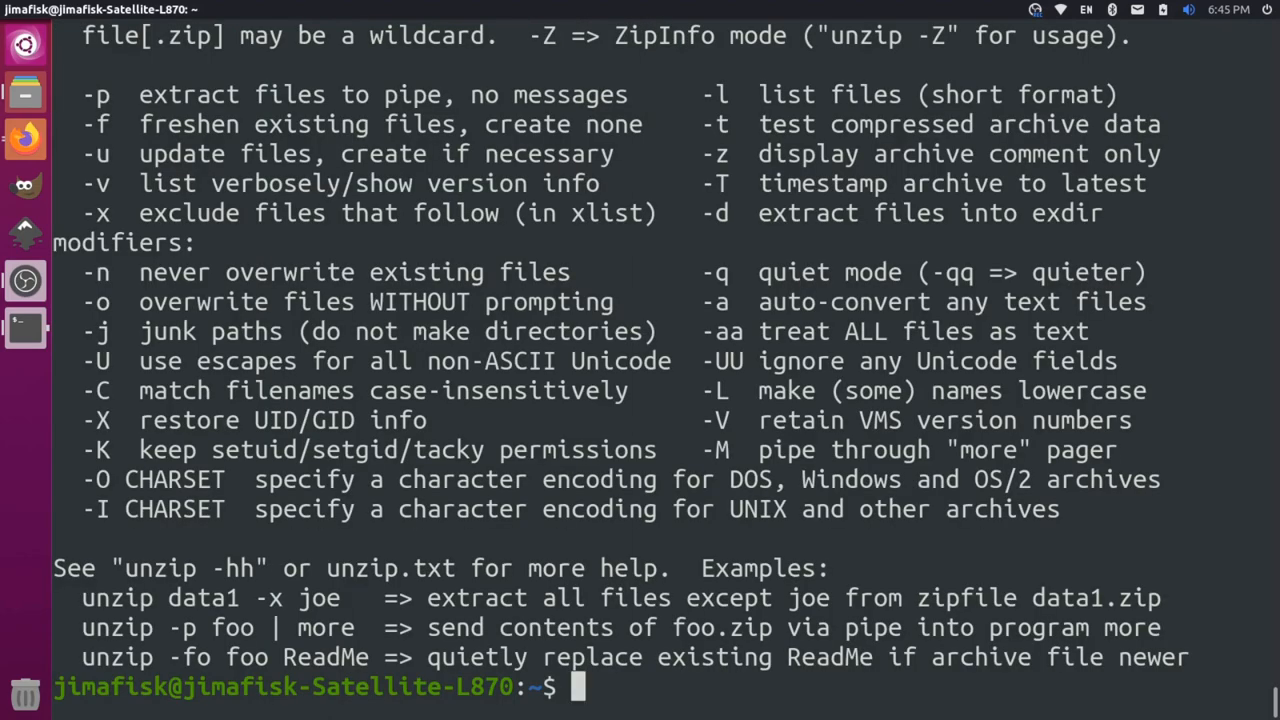
type("s")
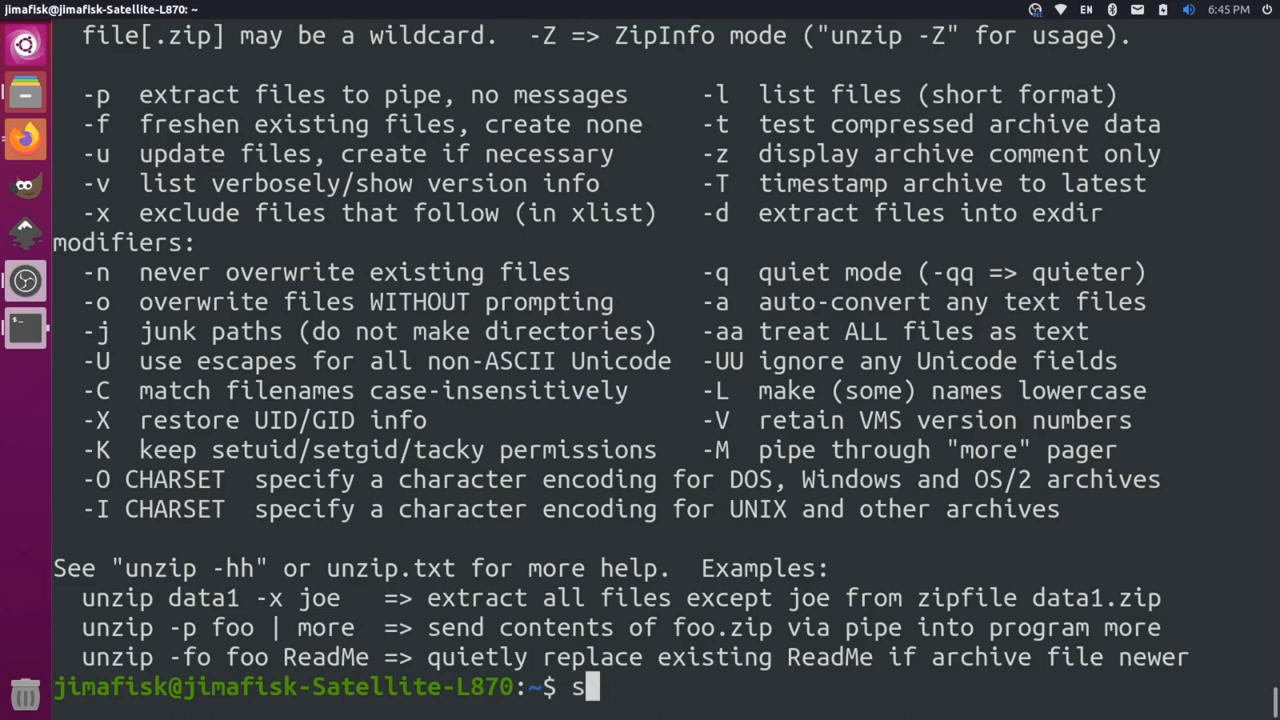
type("udo apt up")
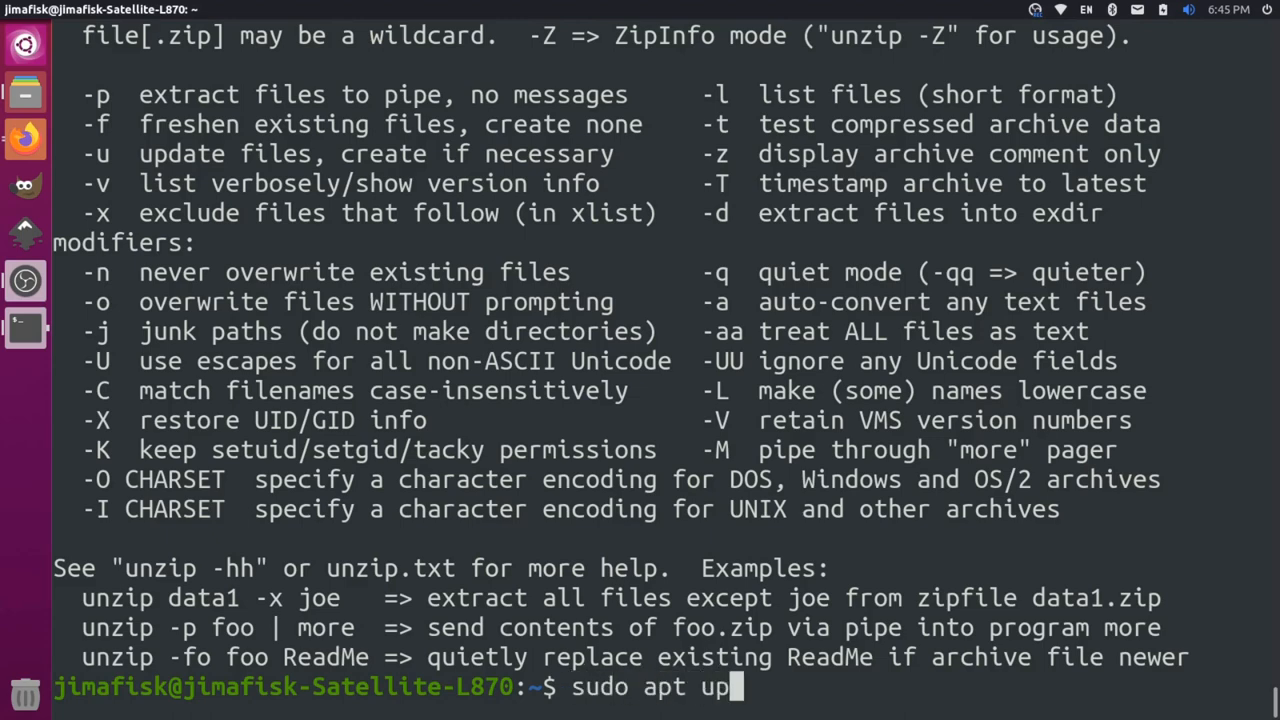
type("d")
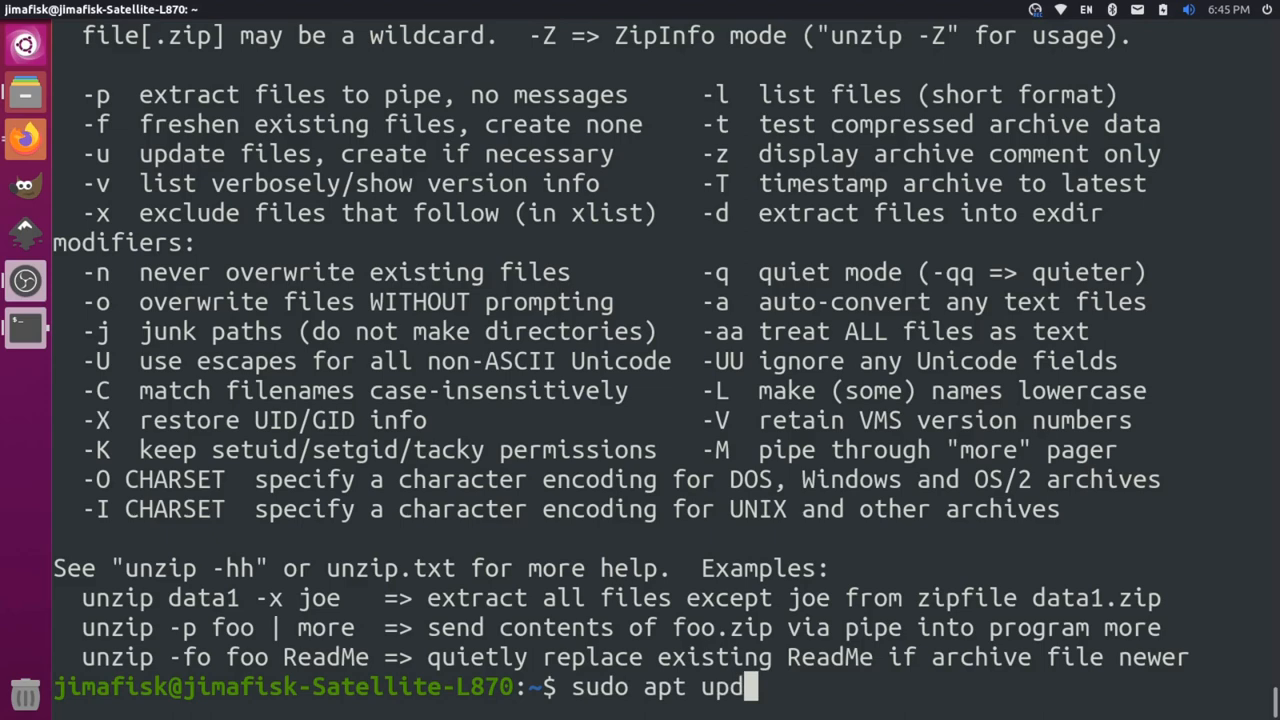
type("install")
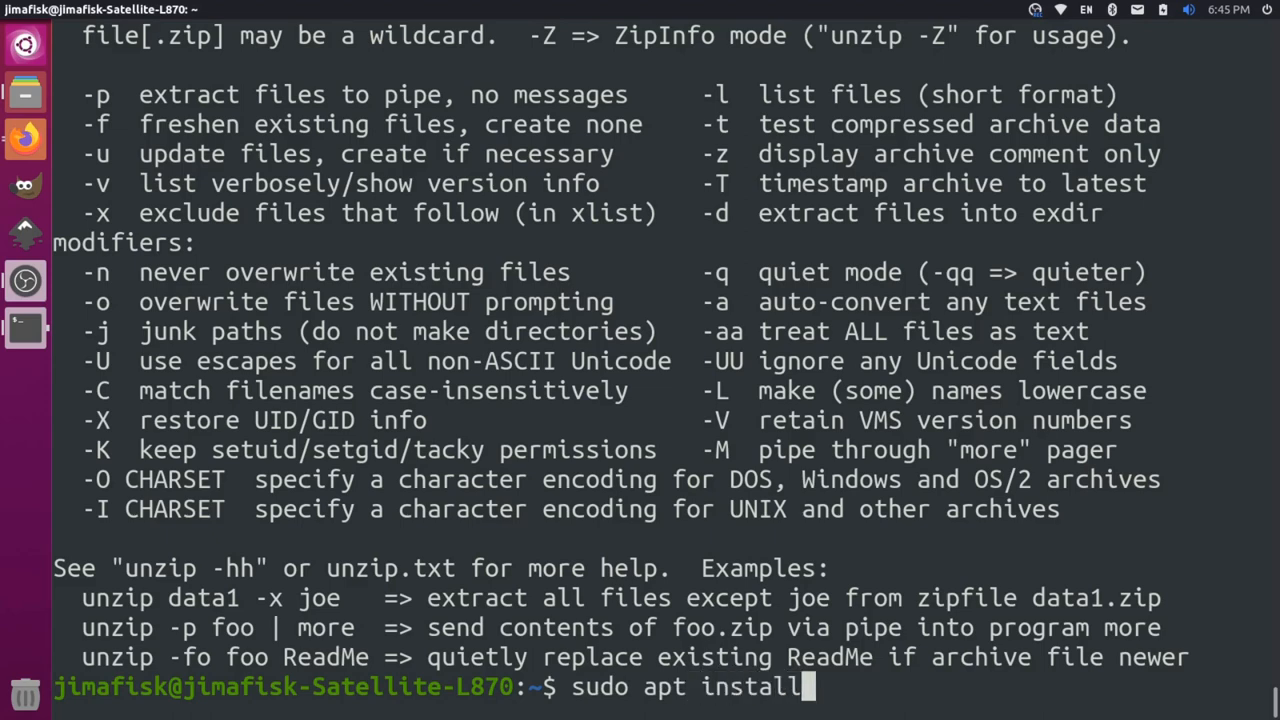
type("unzip")
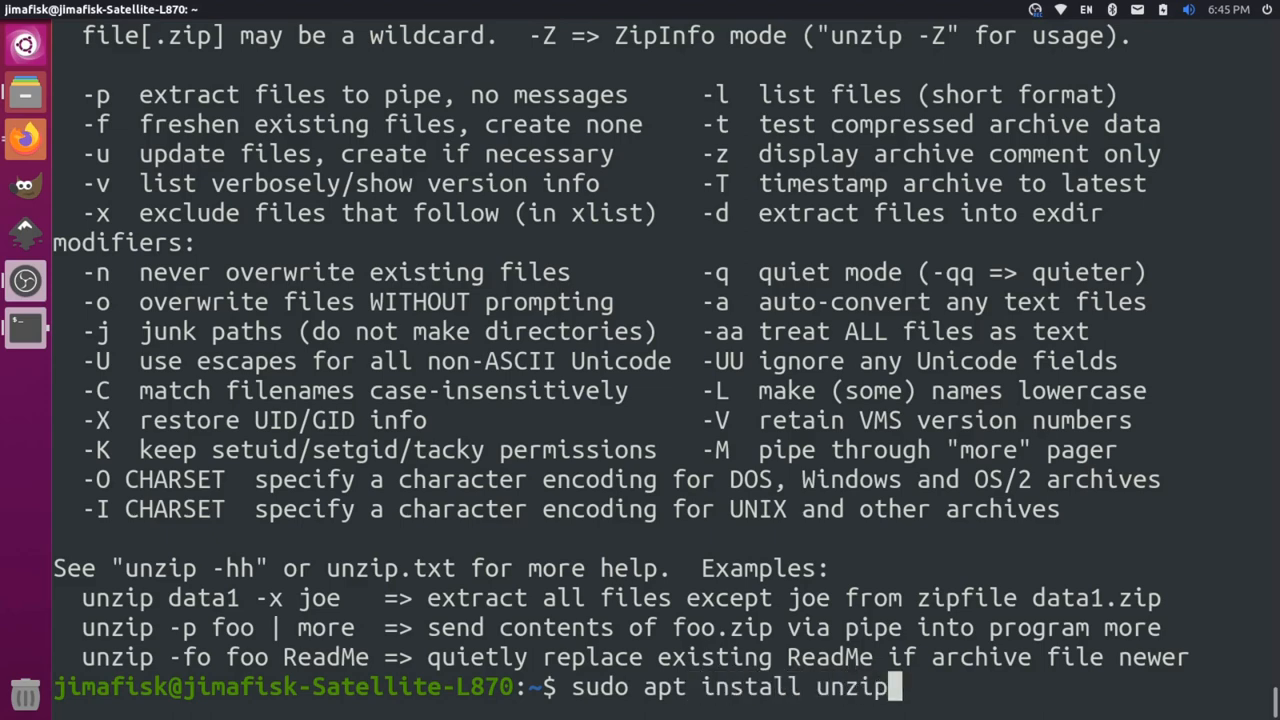
key("BackSpace")
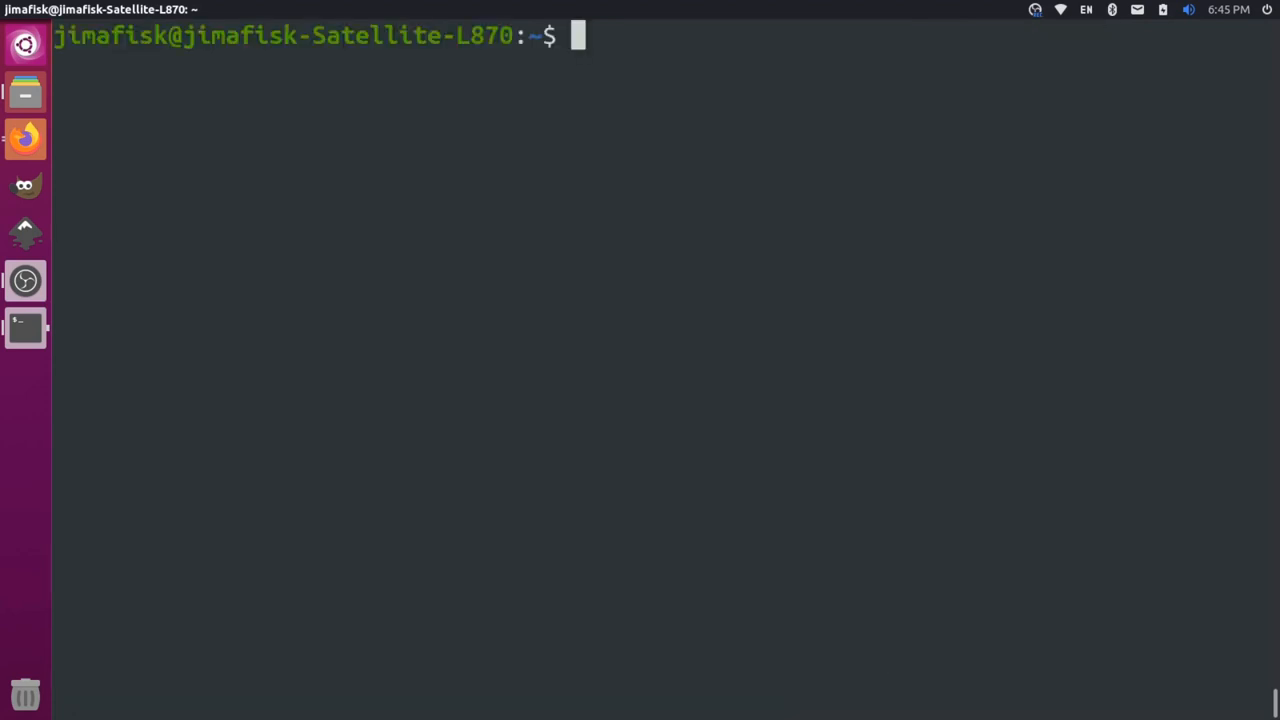
Step: Review the guide's download steps in Firefox and return to Terminal
left_click(24, 138)
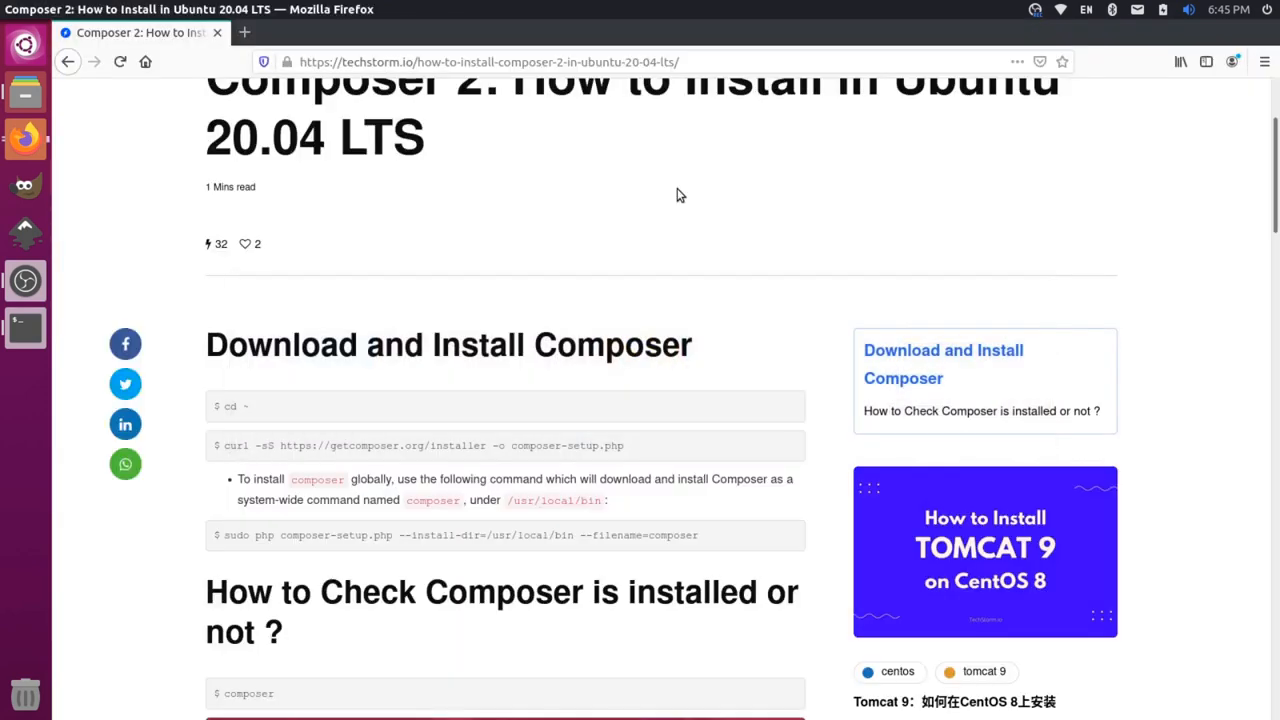
mouse_move(234, 420)
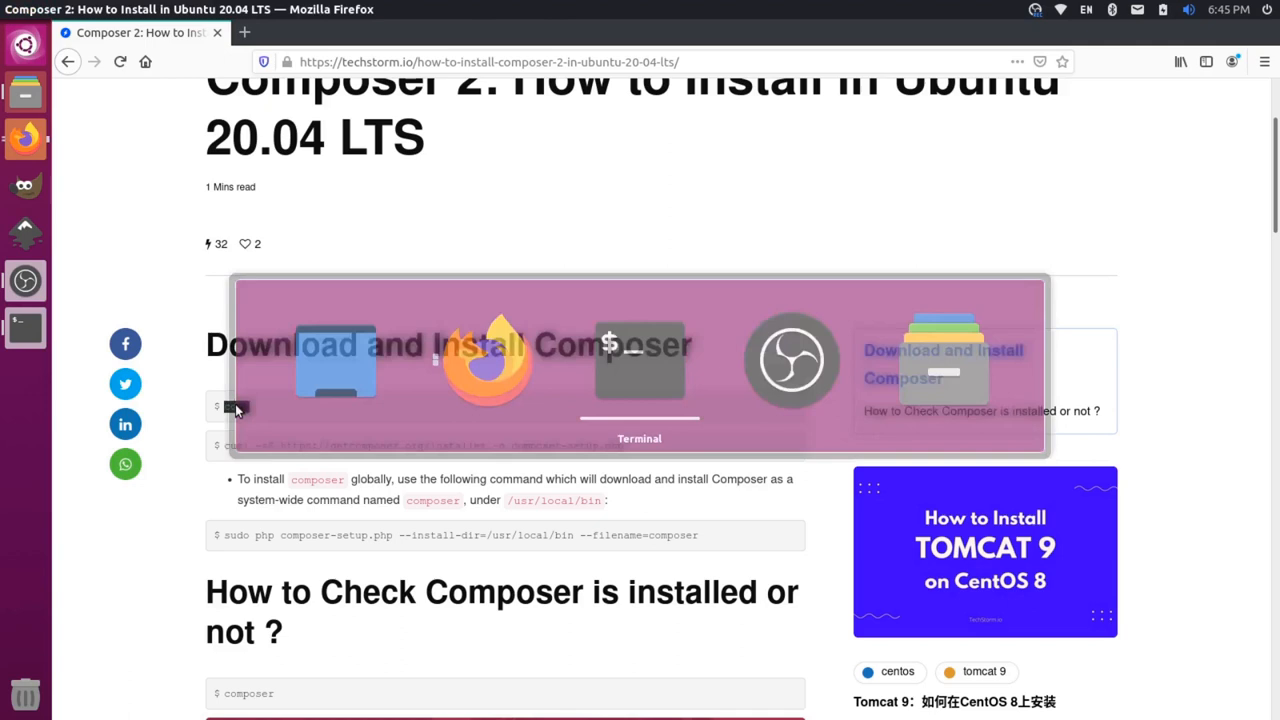
left_click(24, 328)
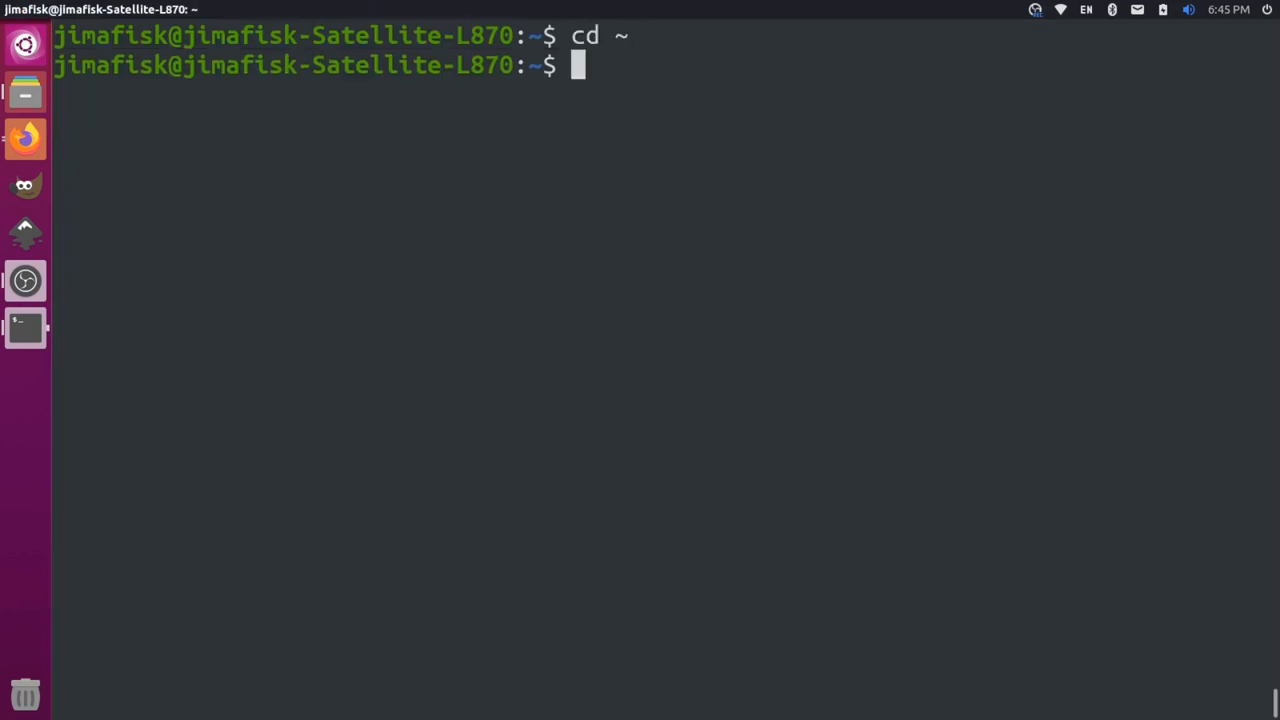
Step: Confirm the working directory is /home/jimafisk with pwd
type("pwd")
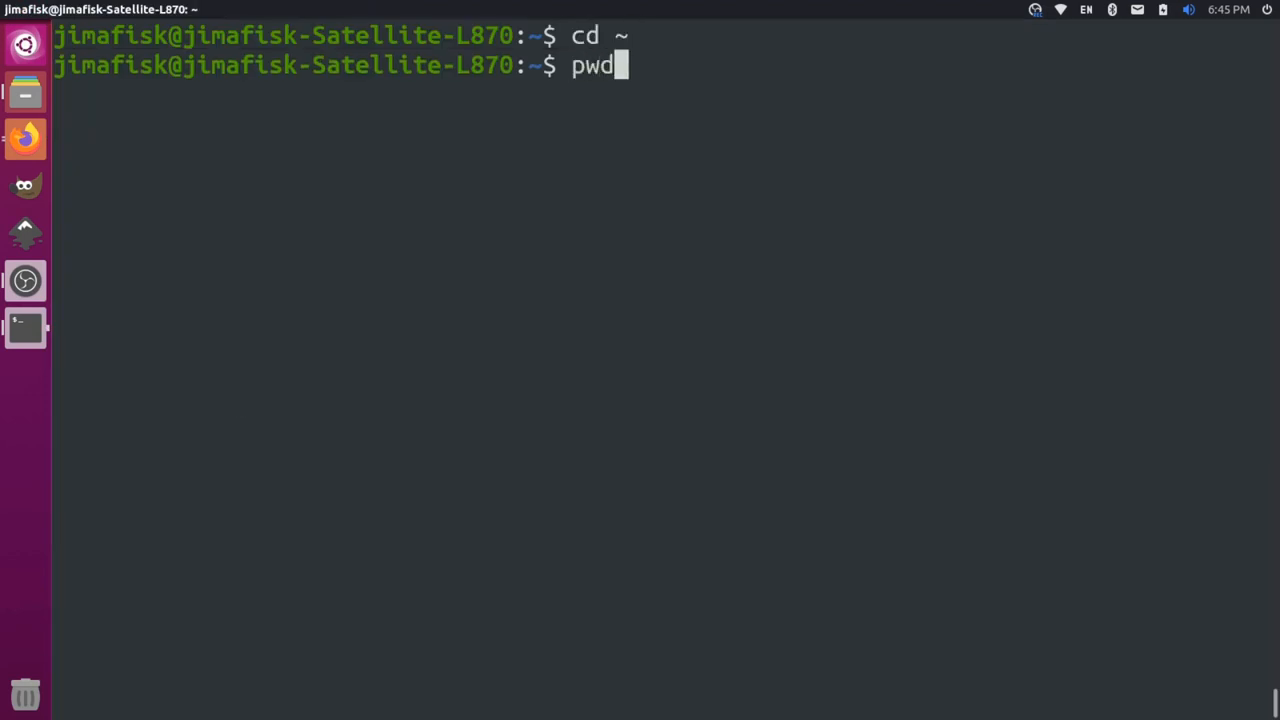
key("Return")
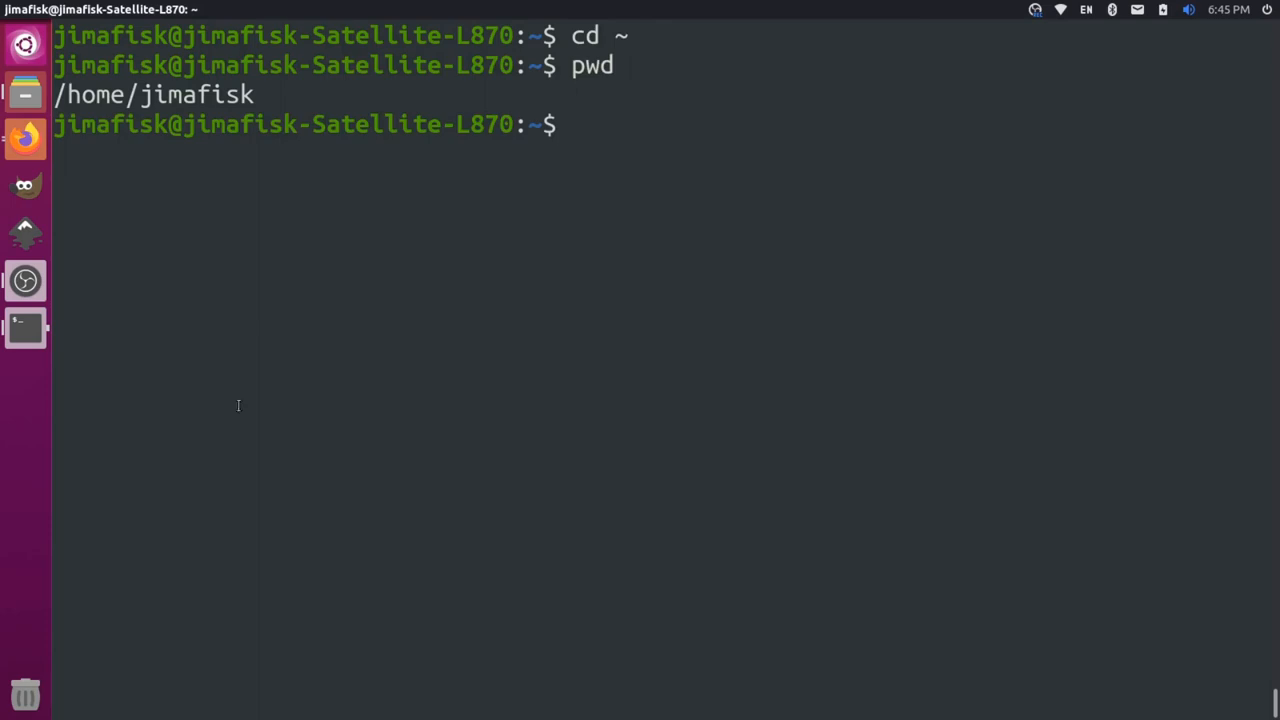
double_click(188, 94)
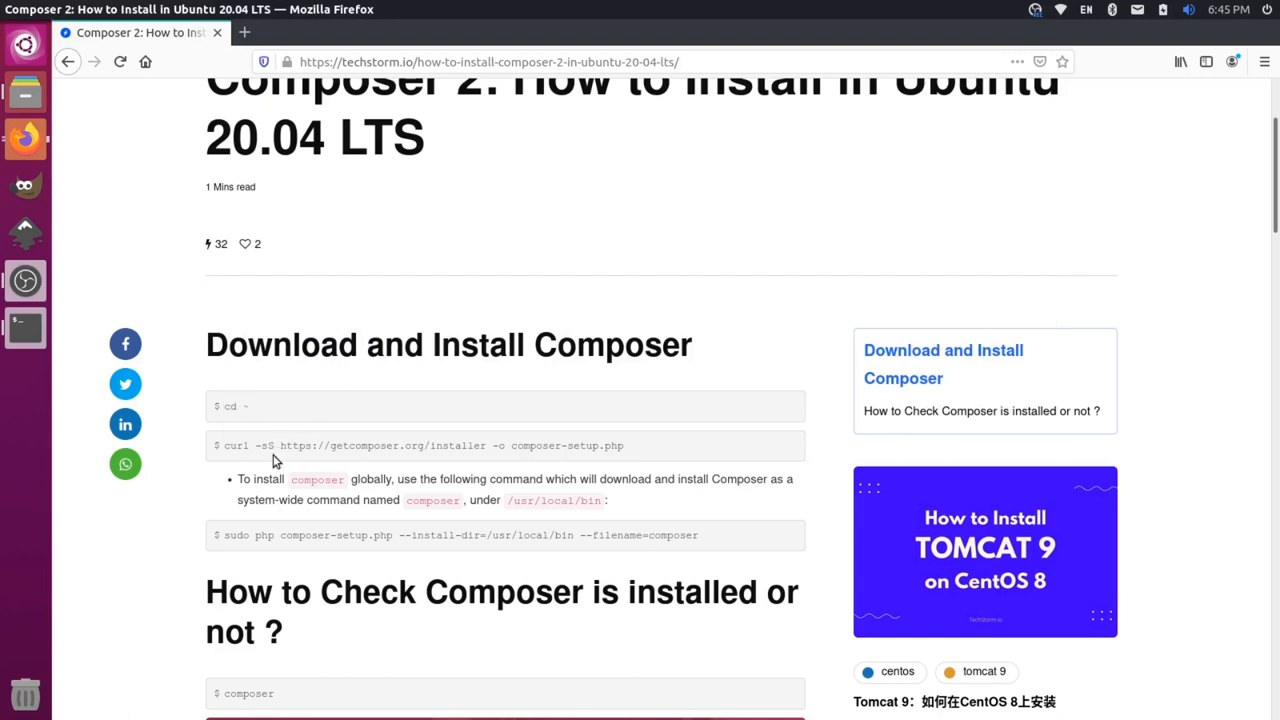
Step: Copy the guide's curl line and run it to download composer-setup.php
triple_click(420, 444)
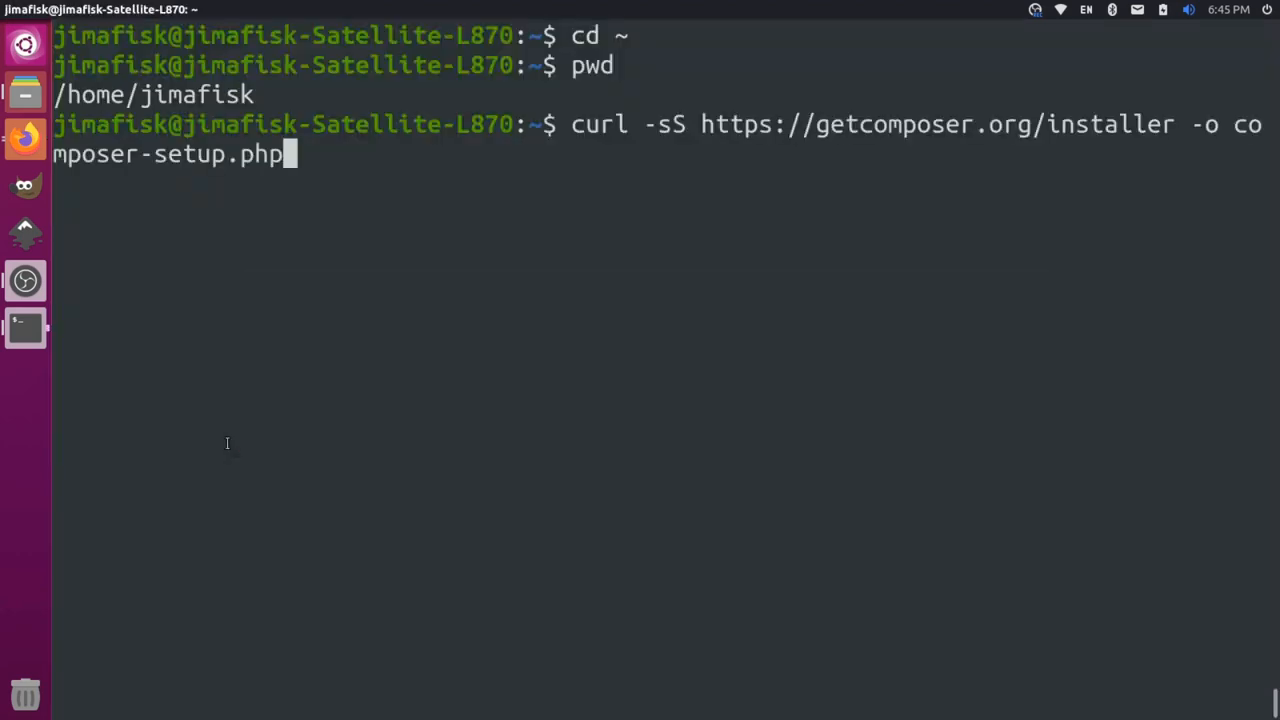
key("Return")
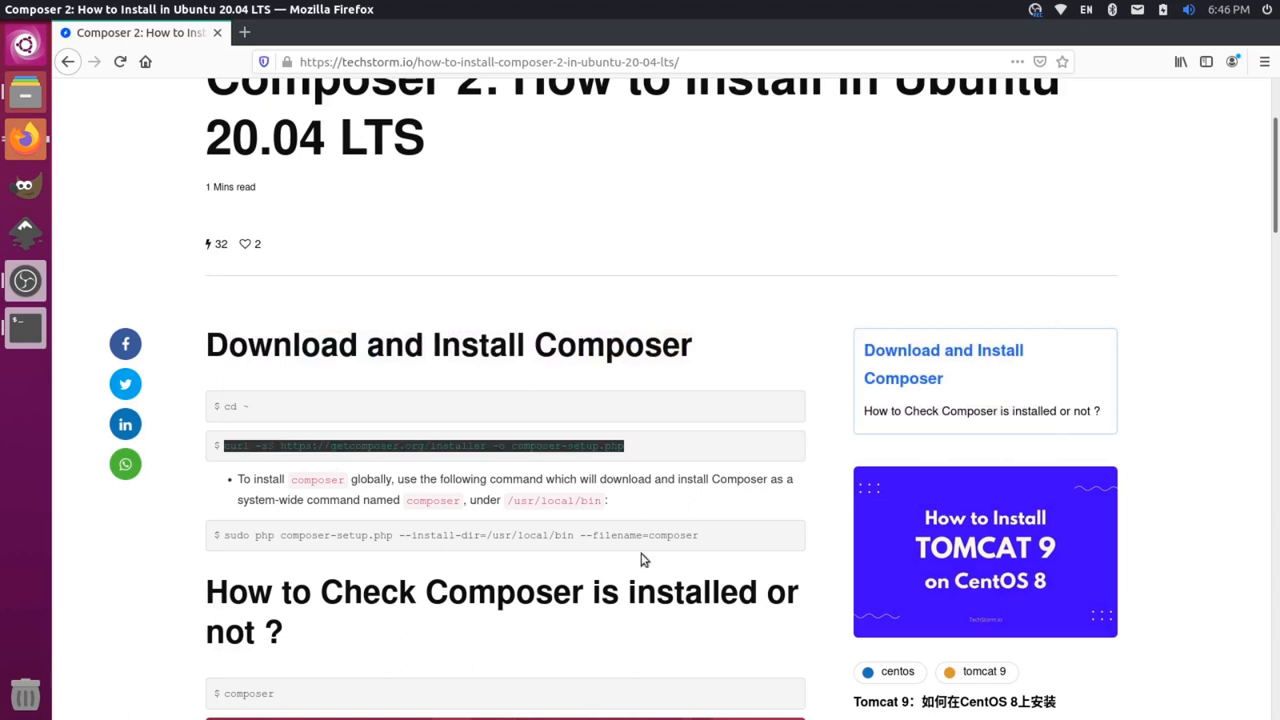
mouse_move(364, 512)
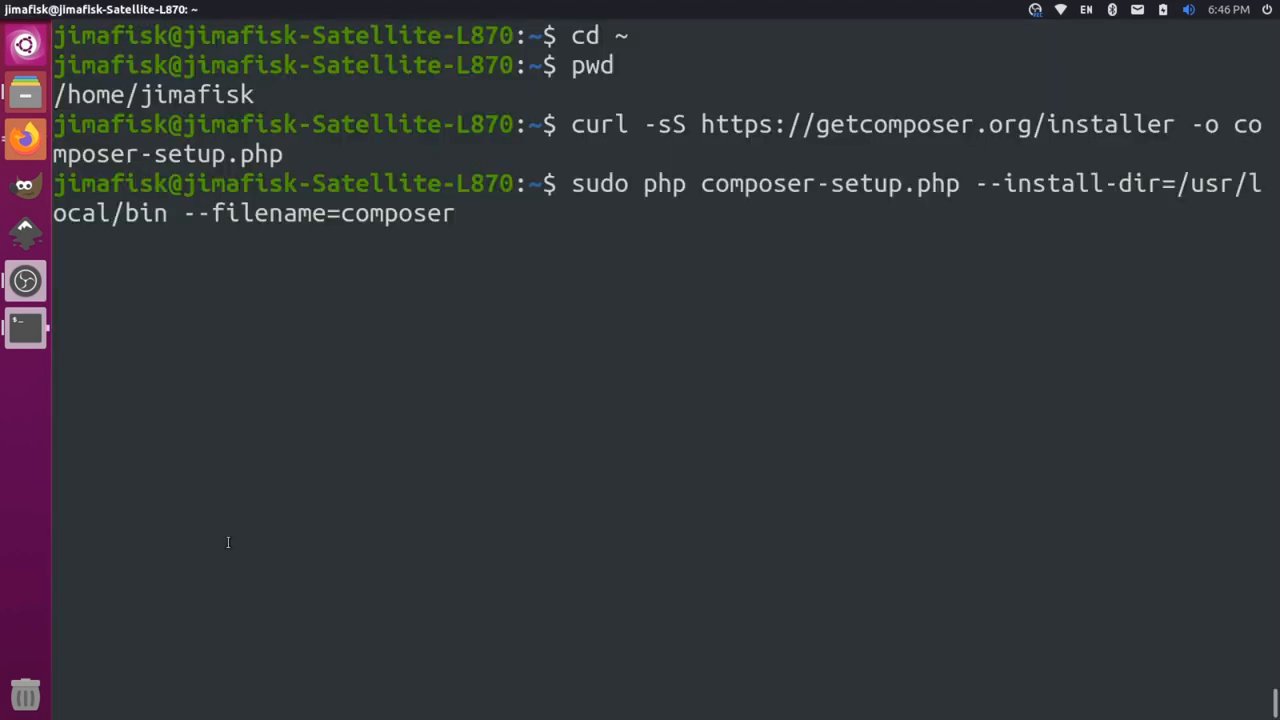
Step: Install Composer 2.0.7 to /usr/local/bin, then run composer to list its commands
key("Return")
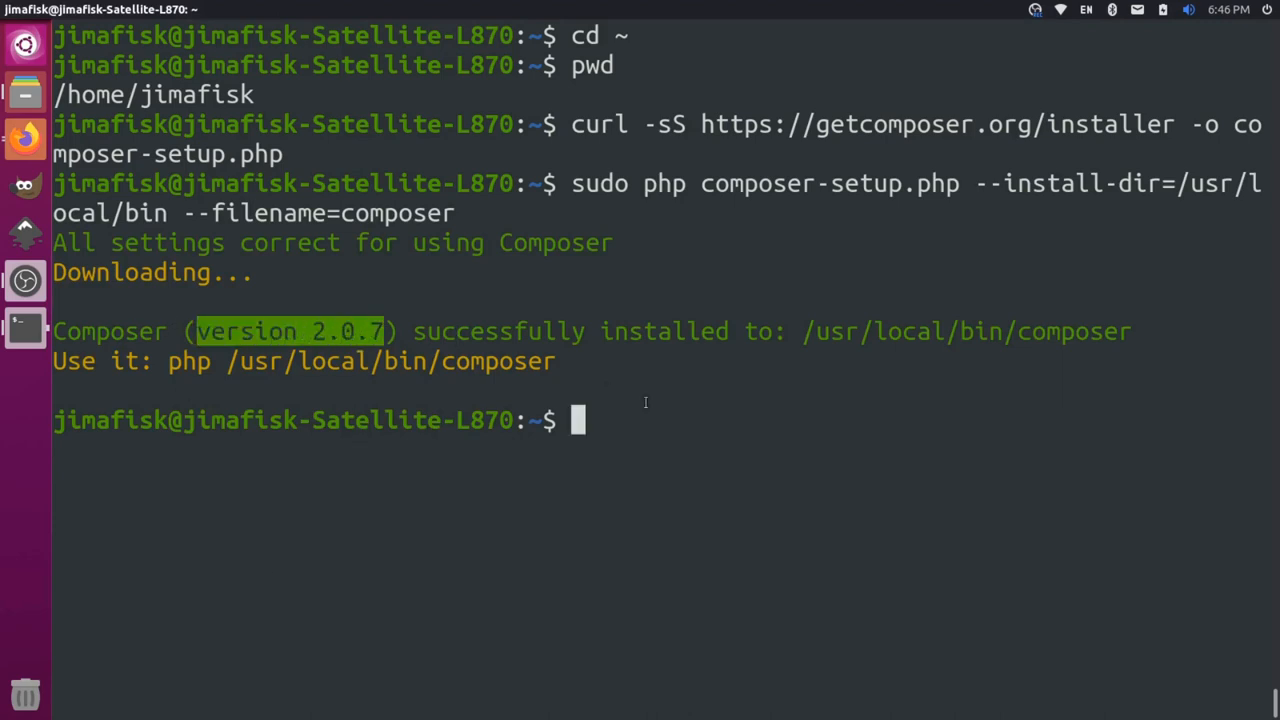
type("co")
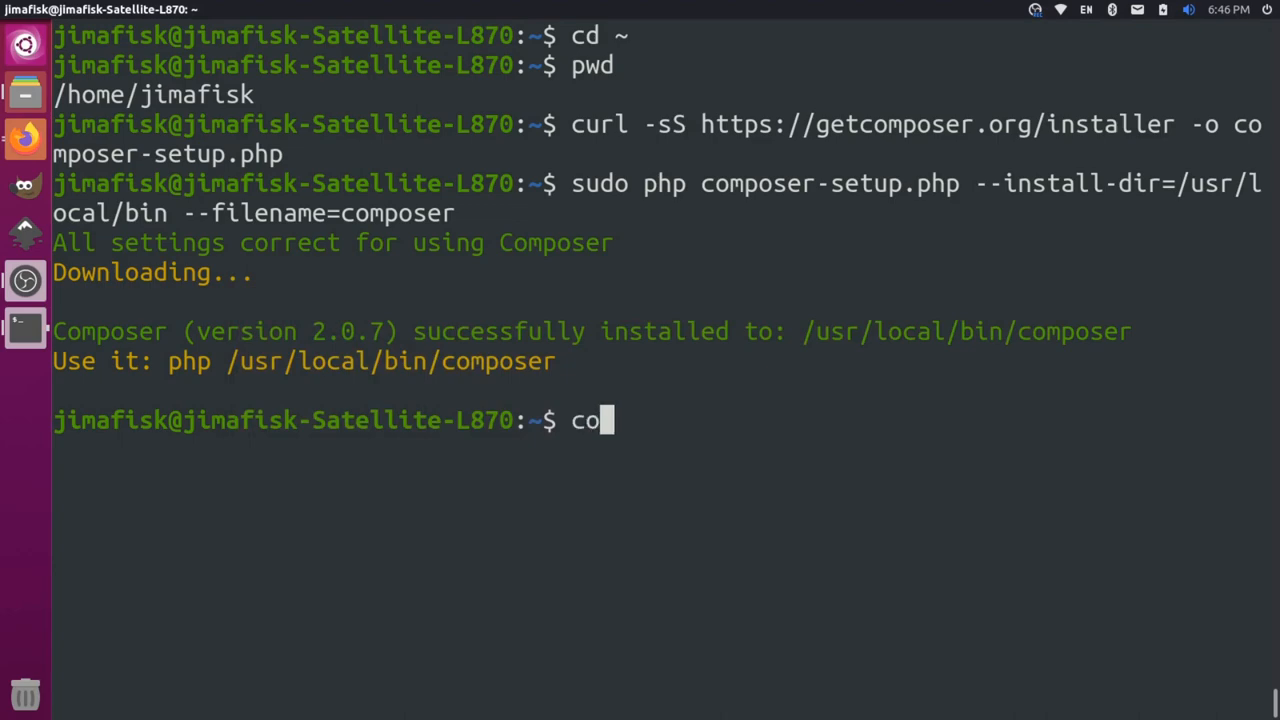
key("Return")
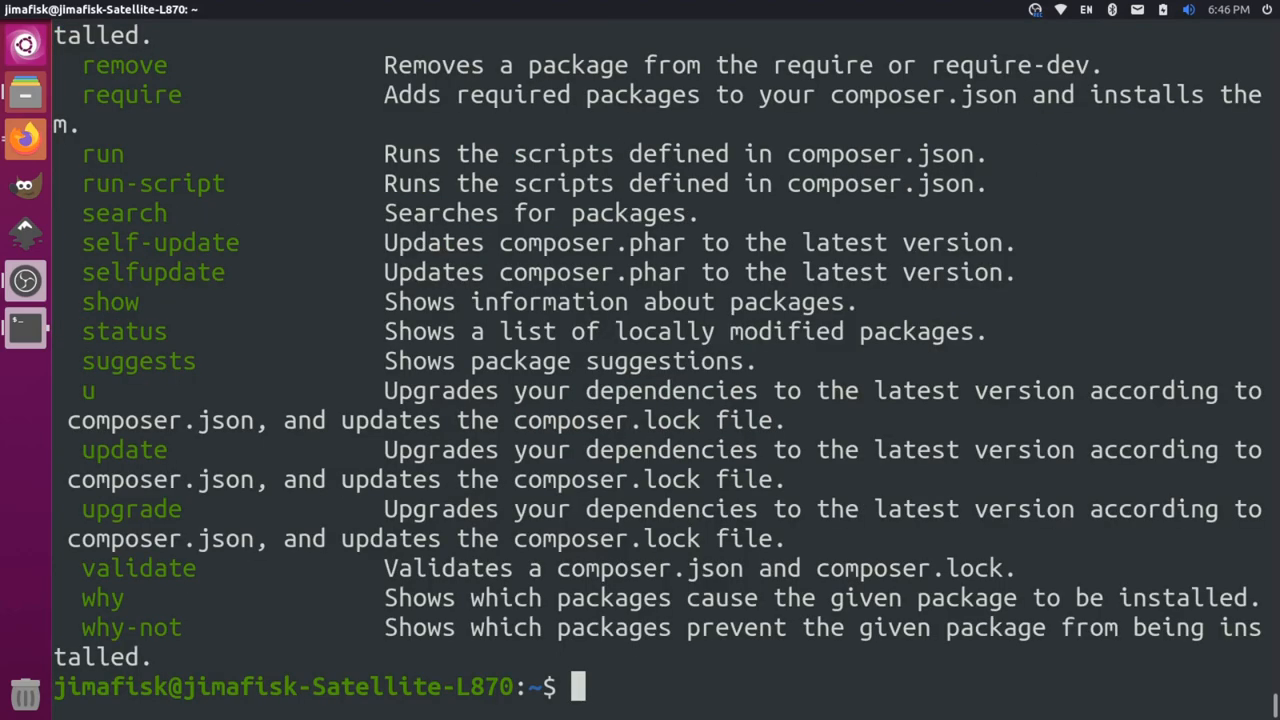
Step: Scroll back up through the output to the Composer version banner
scroll("up", 3)
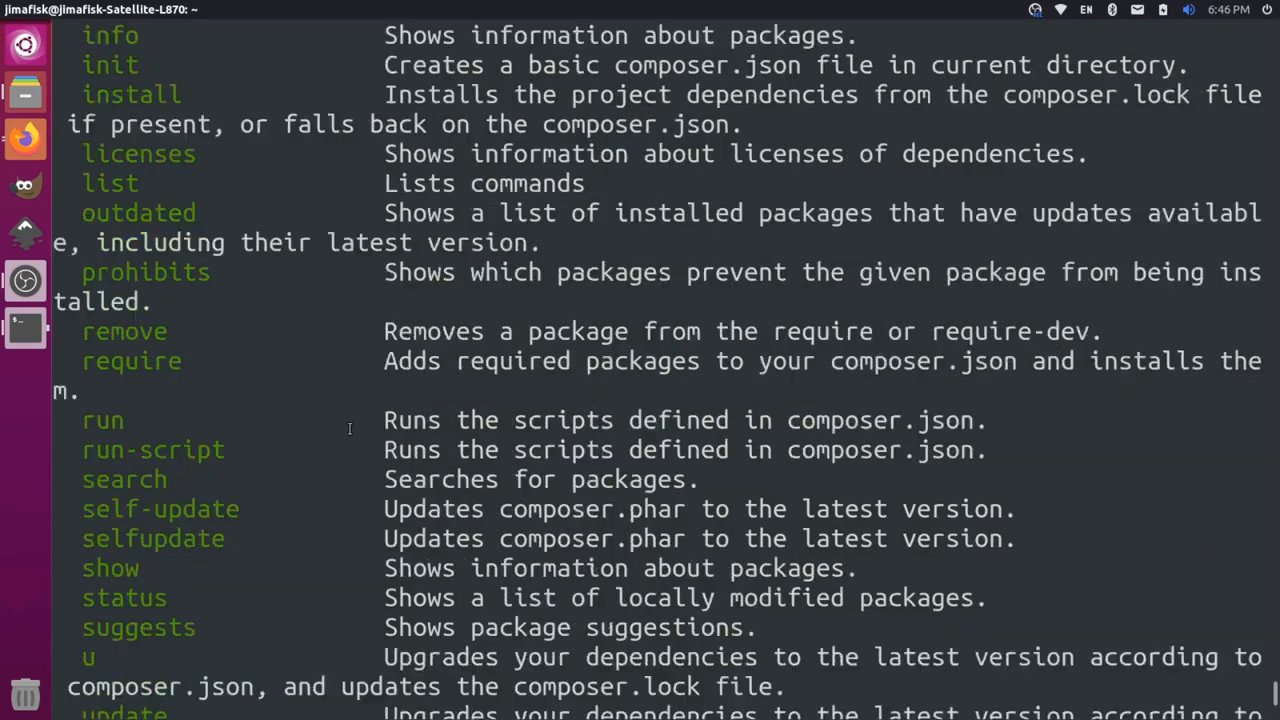
scroll("up", 3)
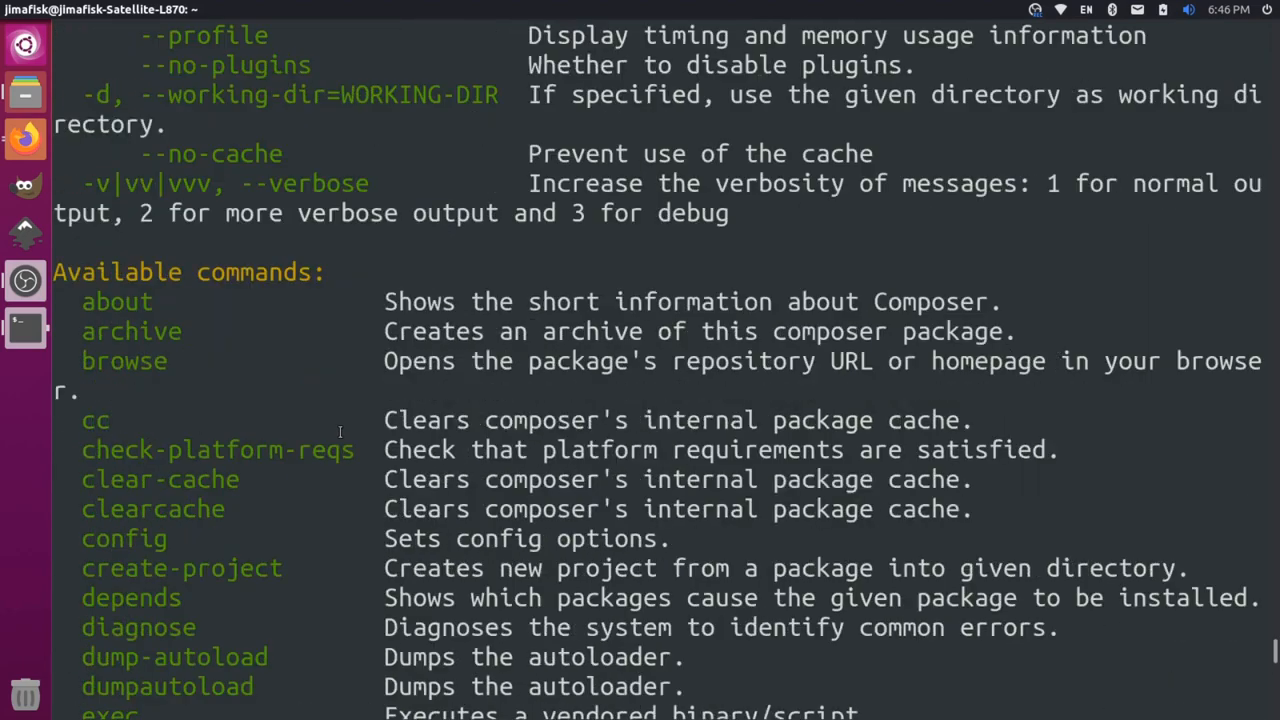
scroll("up", 3)
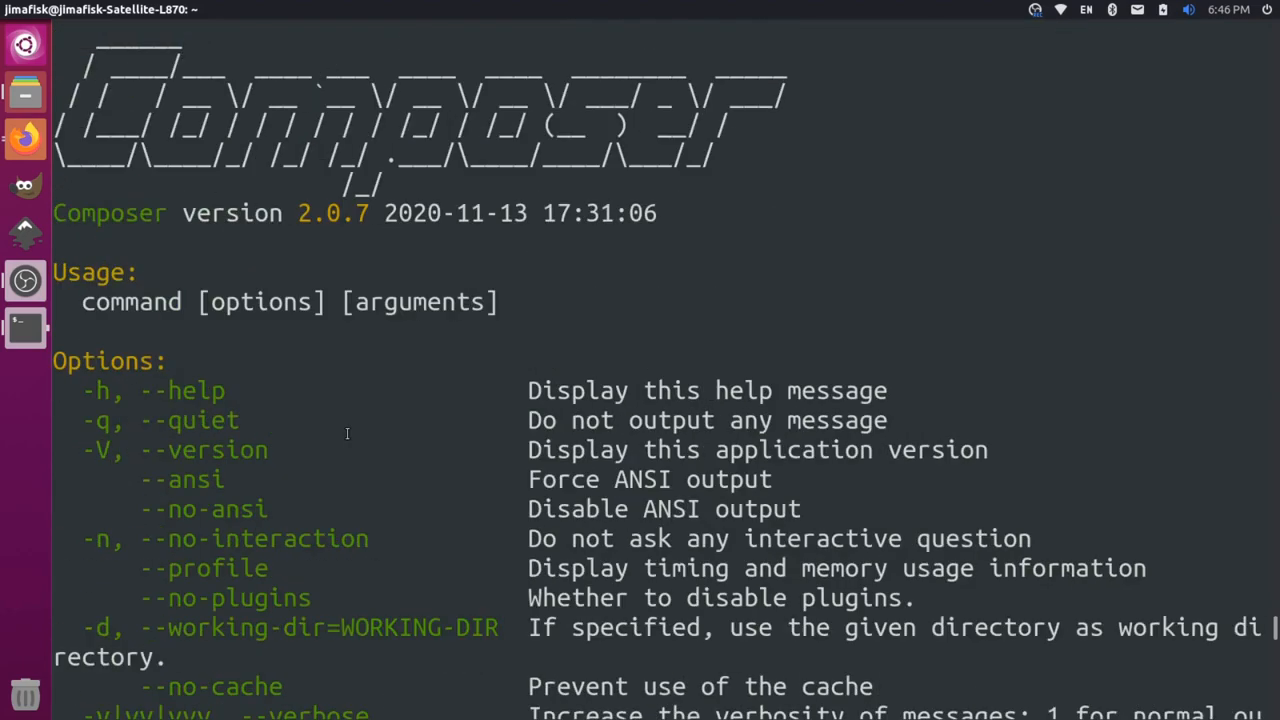